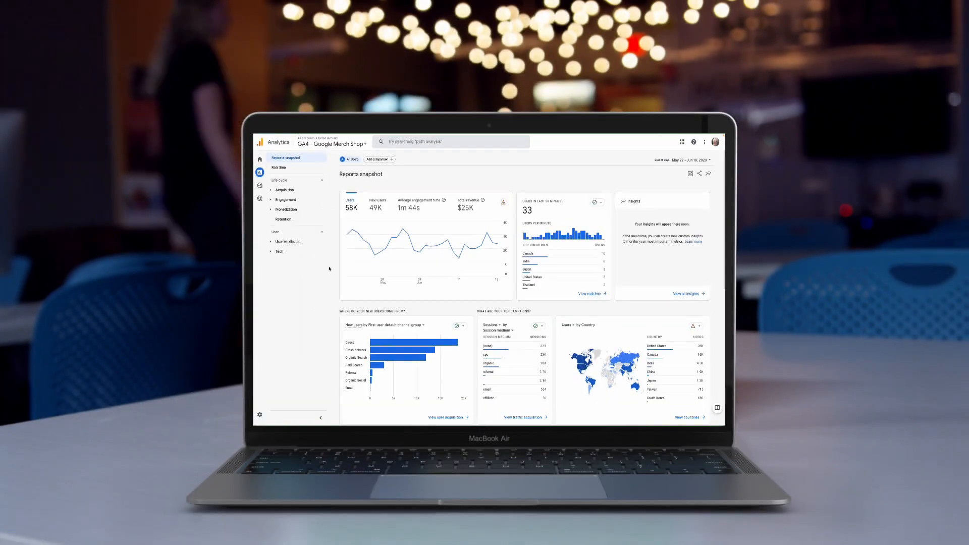
- Scroll the WordPress dashboard and start the guided MonsterInsights plugin setup
click(284, 190)
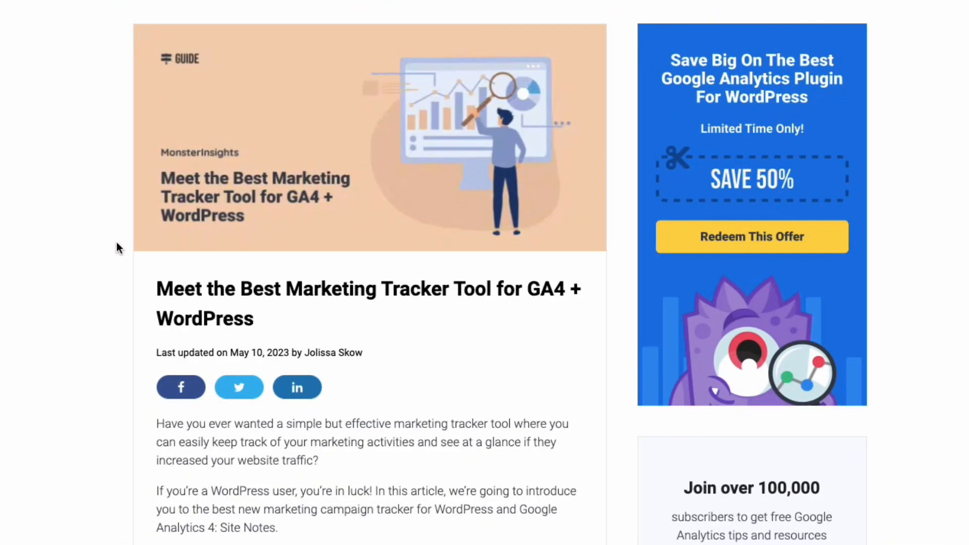
scroll(down, 3)
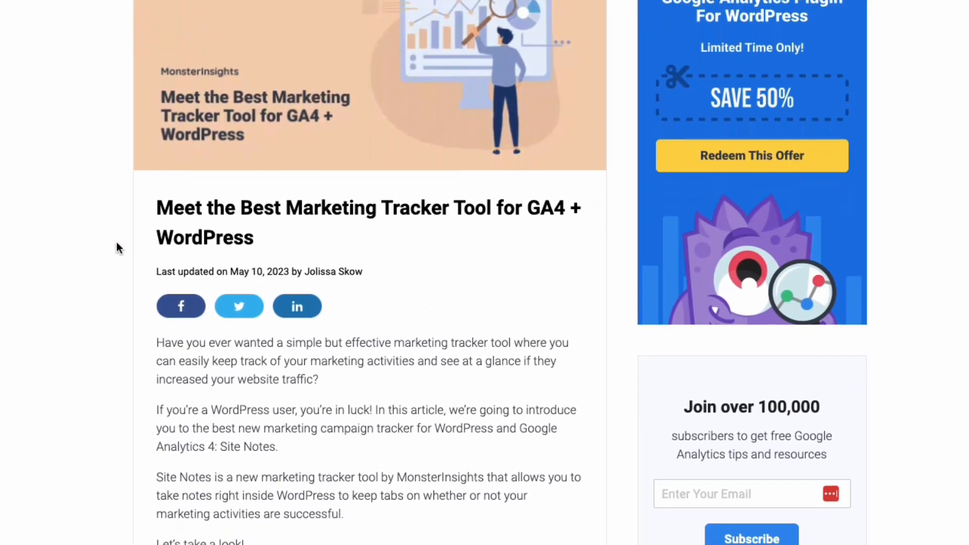
scroll(down, 3)
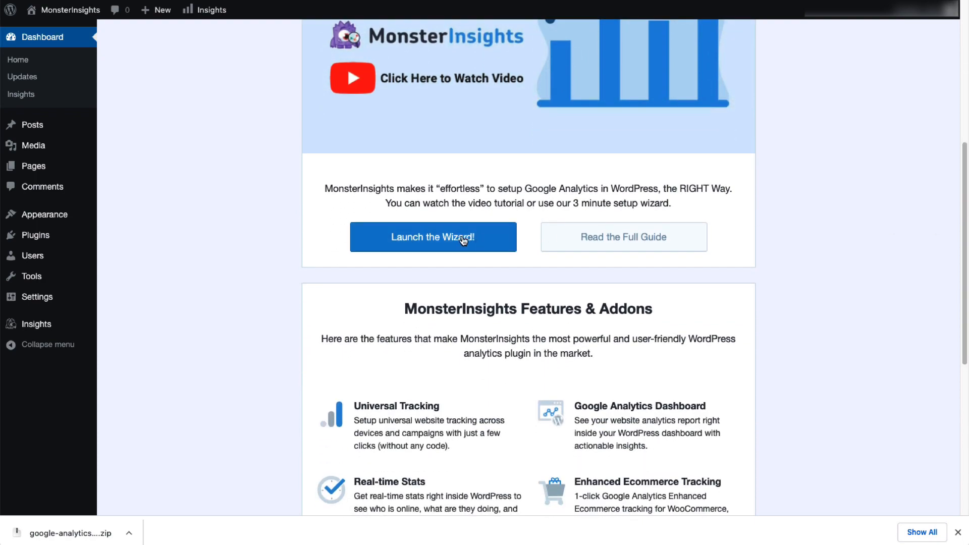
click(622, 237)
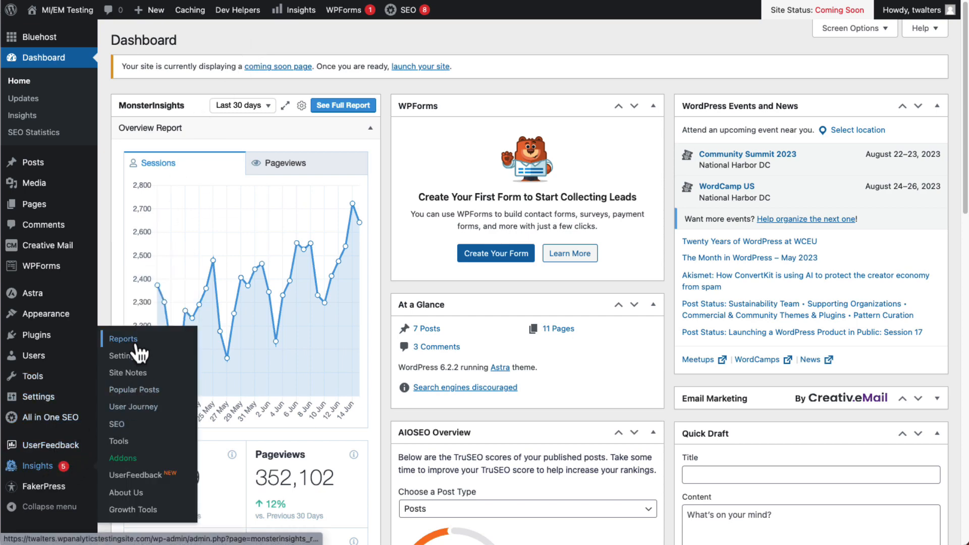
- Open Insights > Reports and scroll through the four site notes below the Sessions chart
click(123, 338)
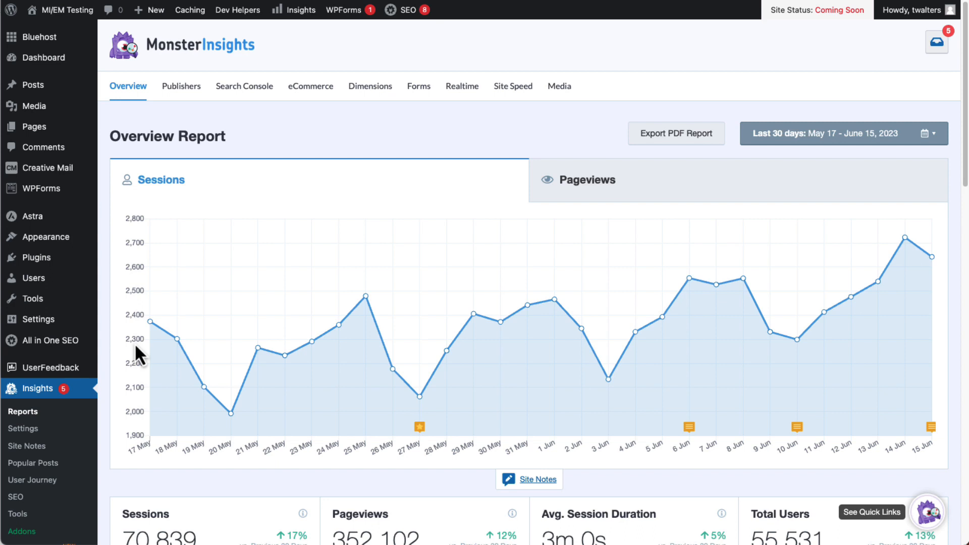
mouse_move(531, 485)
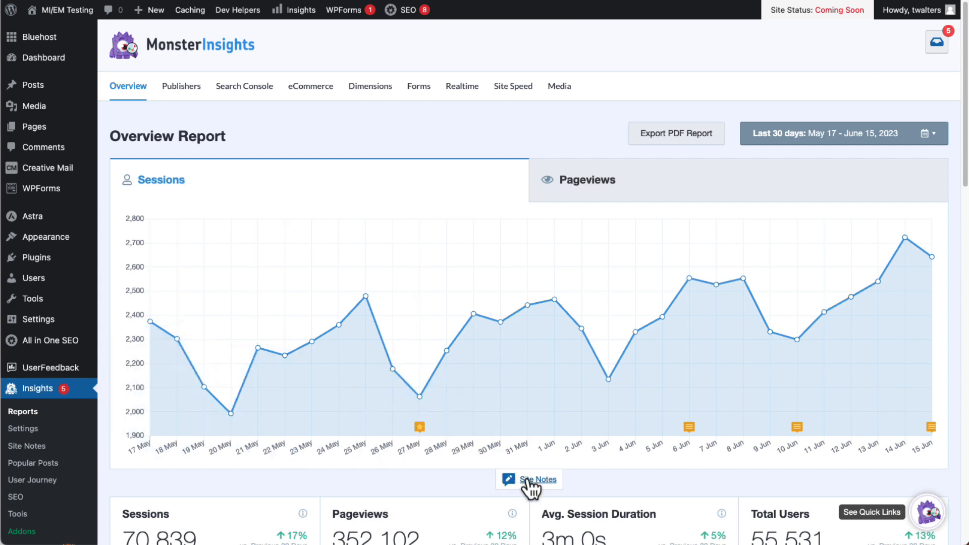
click(534, 479)
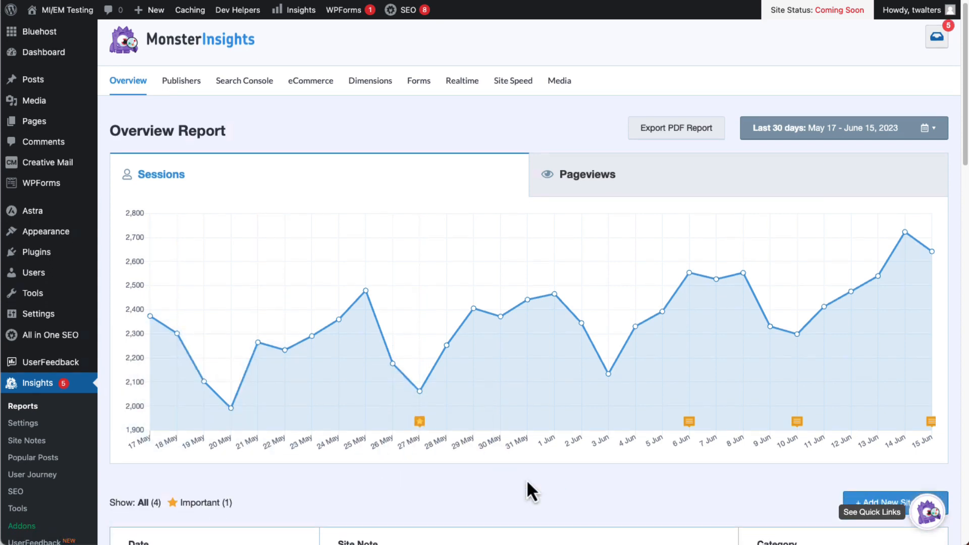
scroll(down, 3)
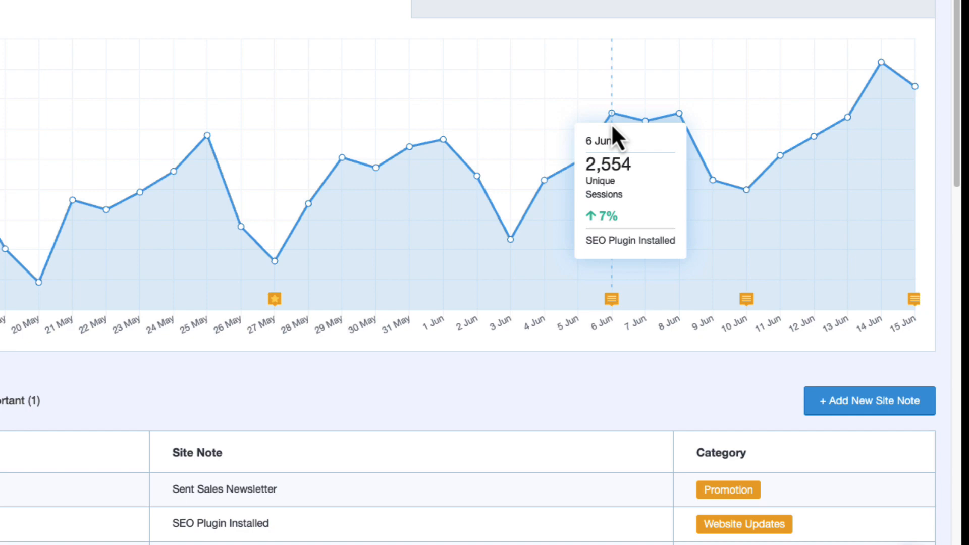
mouse_move(850, 99)
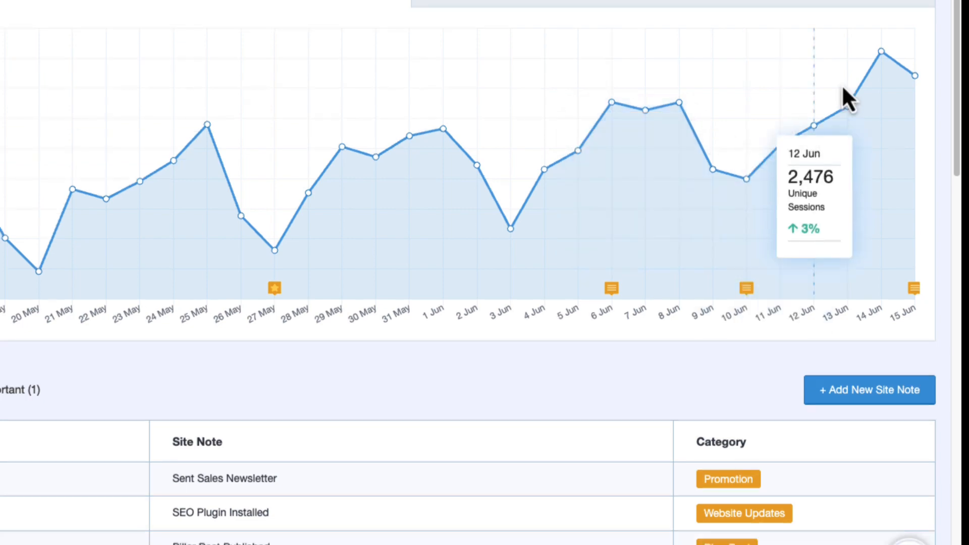
mouse_move(914, 77)
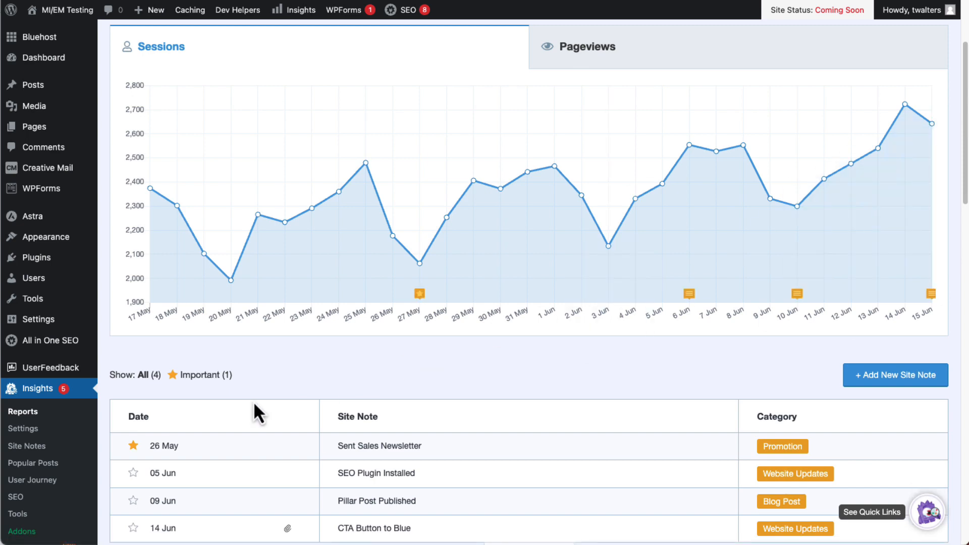
scroll(down, 3)
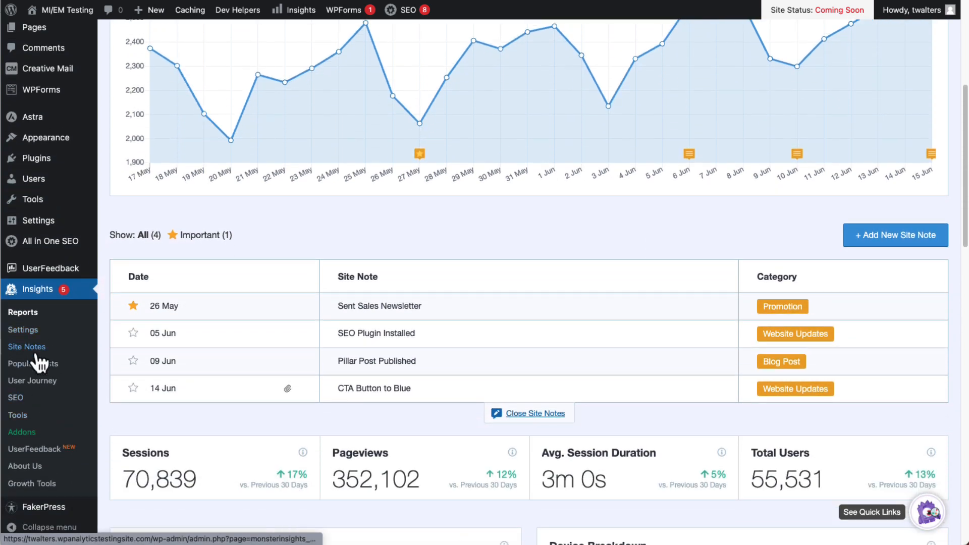
- Export all site notes to CSV from Insights > Site Notes, then return to Reports
click(26, 347)
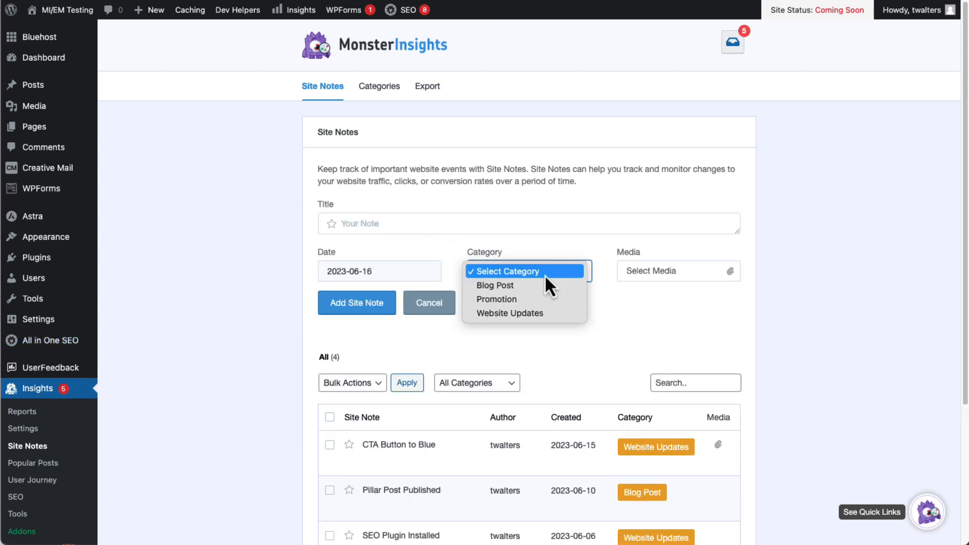
click(506, 270)
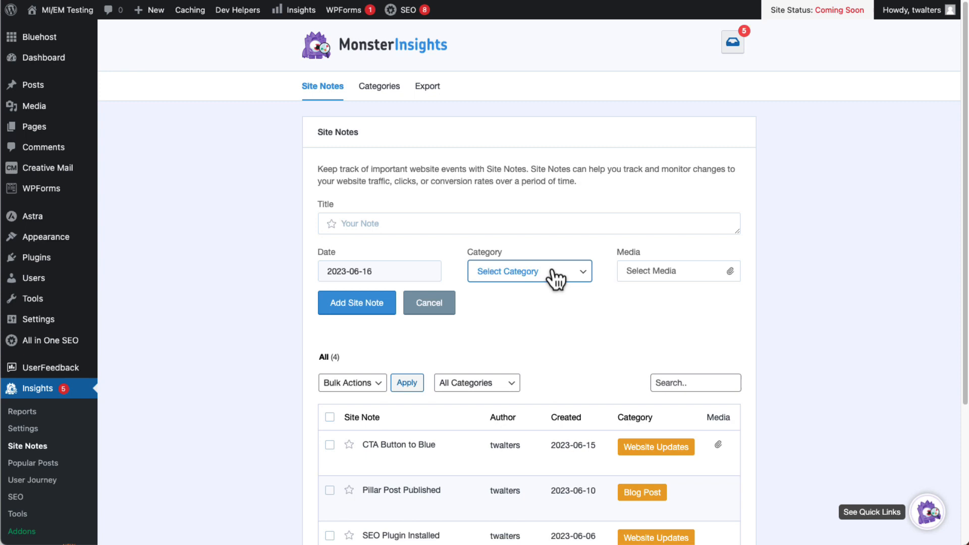
click(427, 86)
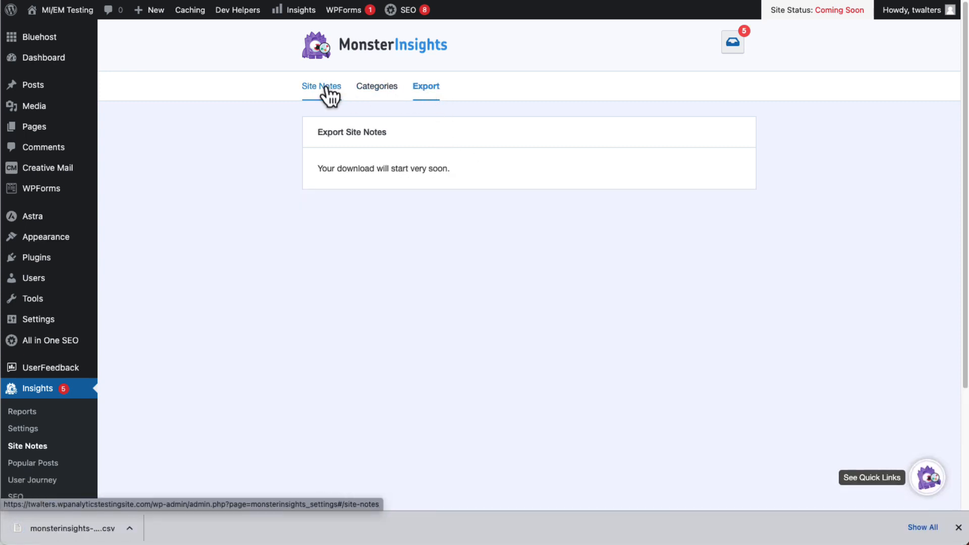
click(322, 85)
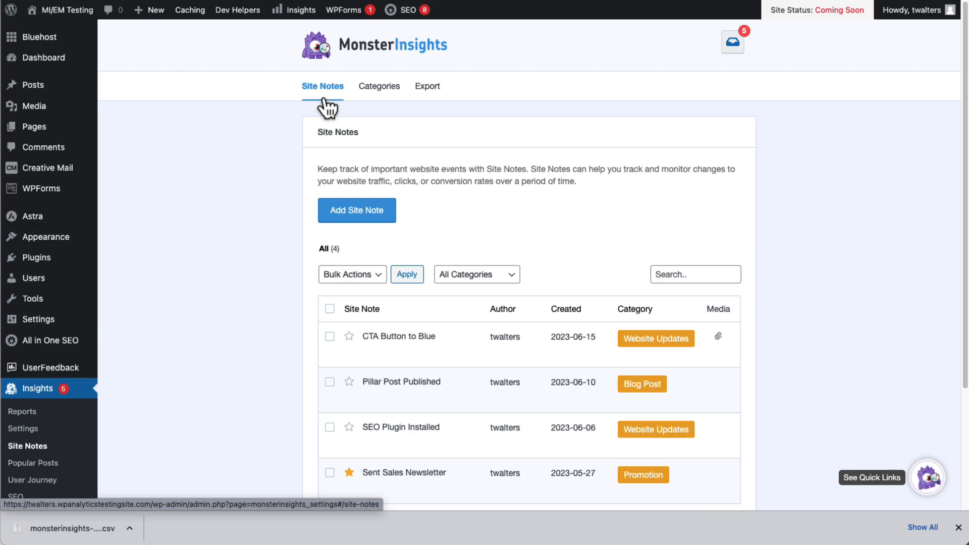
click(637, 309)
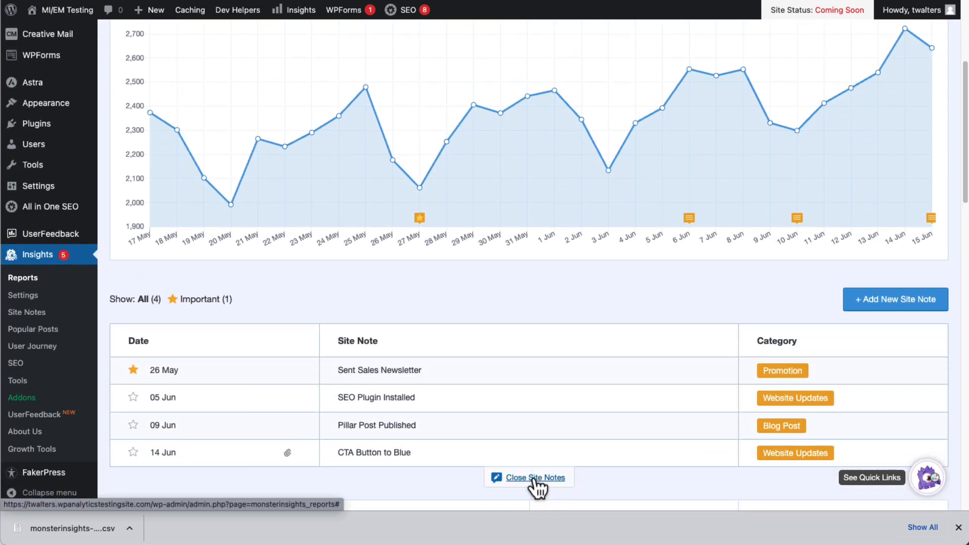
- File the Sign Up Form note under Landing Page, attach Test-PDF.pdf, and add it
click(894, 299)
text(Sign Up Form)
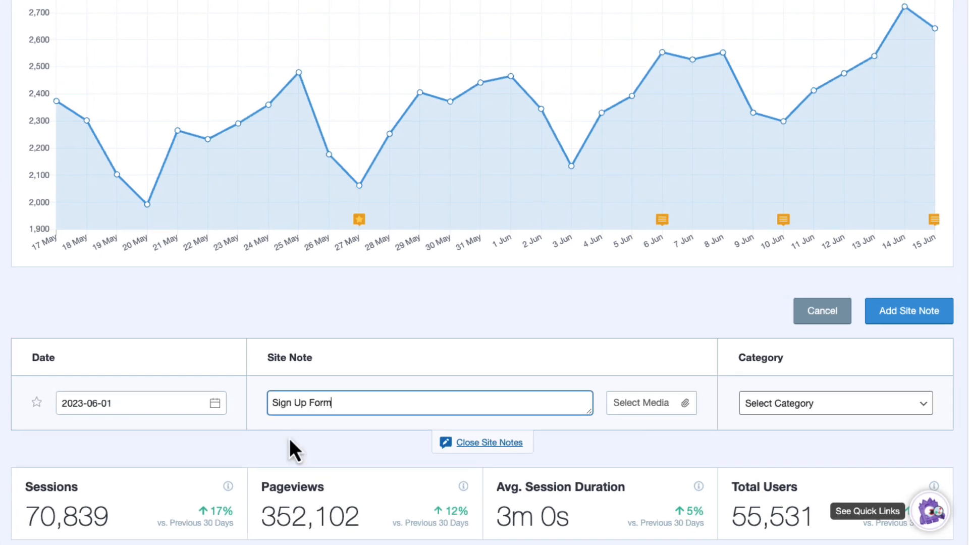
click(834, 402)
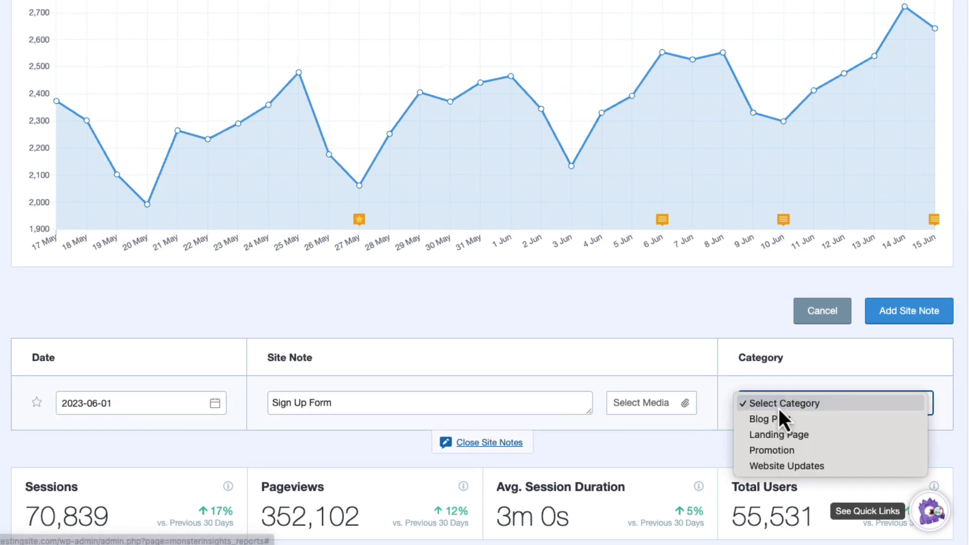
click(778, 434)
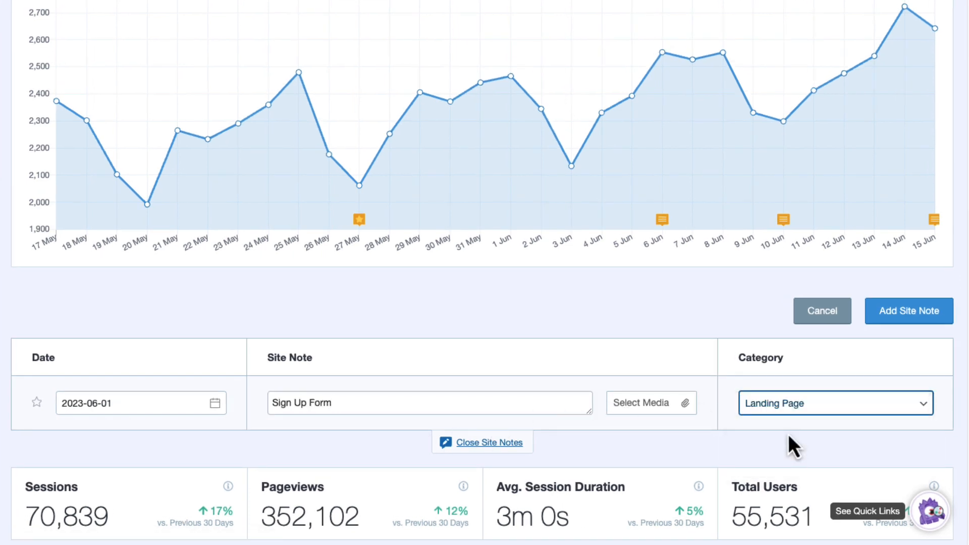
click(649, 402)
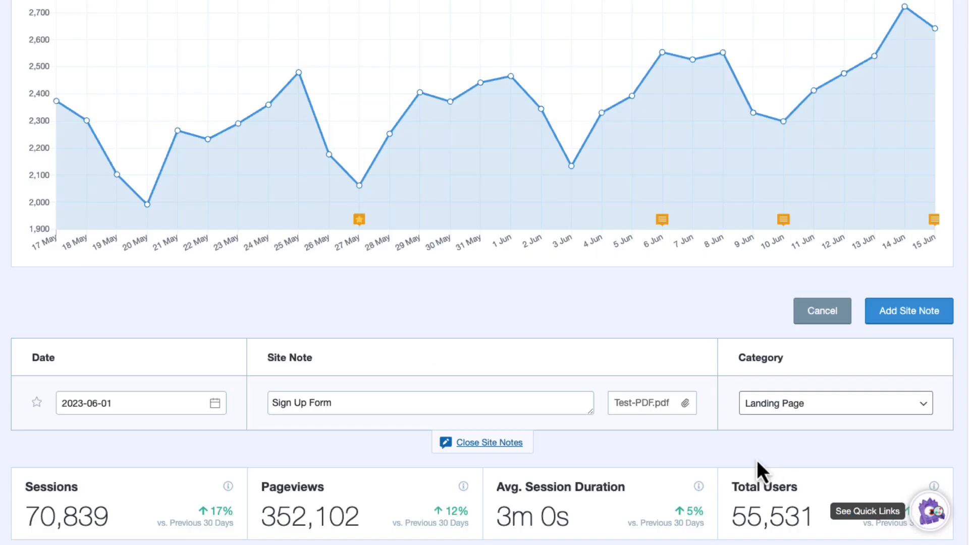
mouse_move(909, 311)
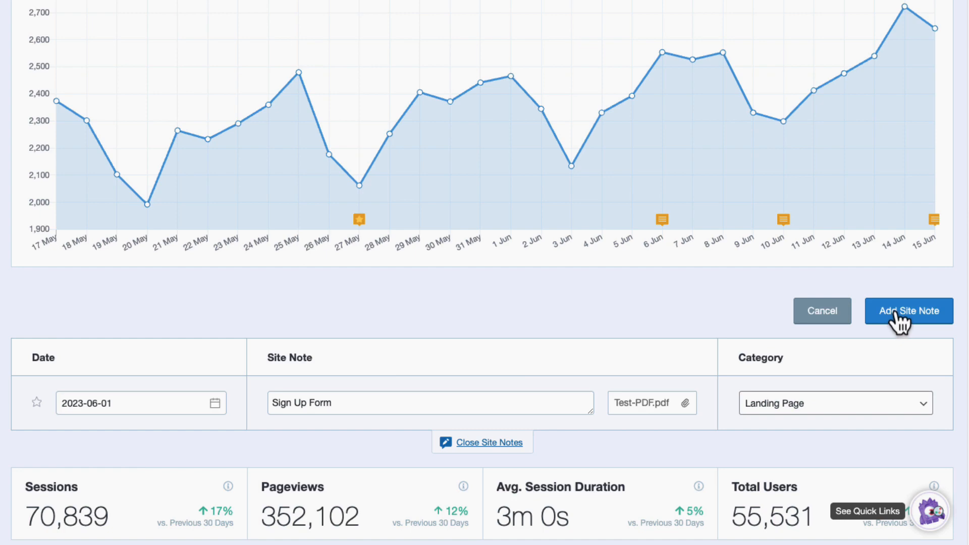
click(908, 311)
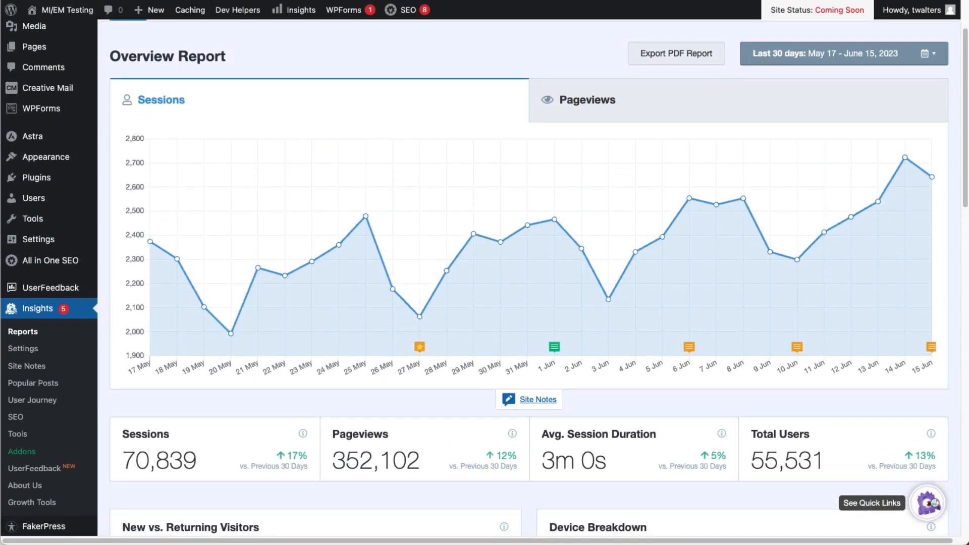
- Scroll past the visitor, device, countries and referrals panels to Top Posts/Pages
scroll(down, 3)
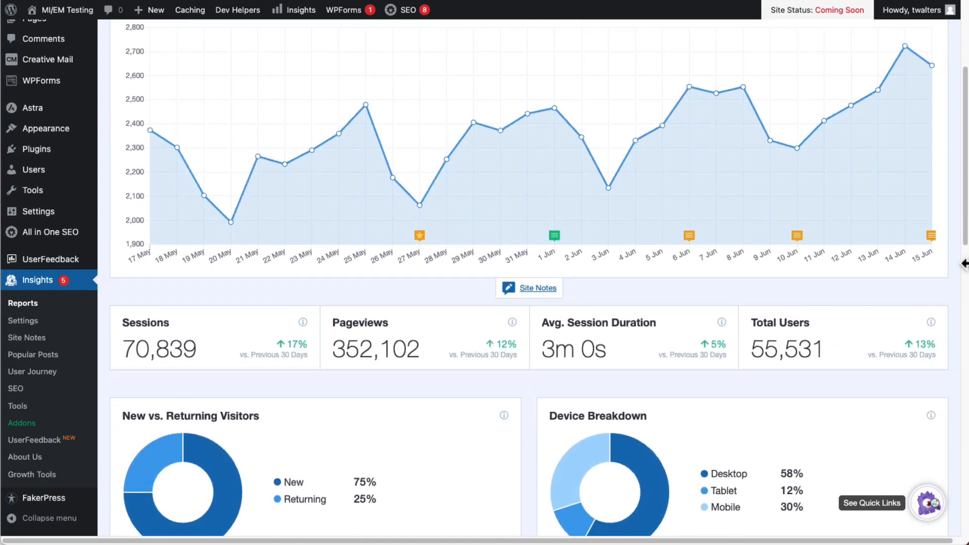
scroll(down, 3)
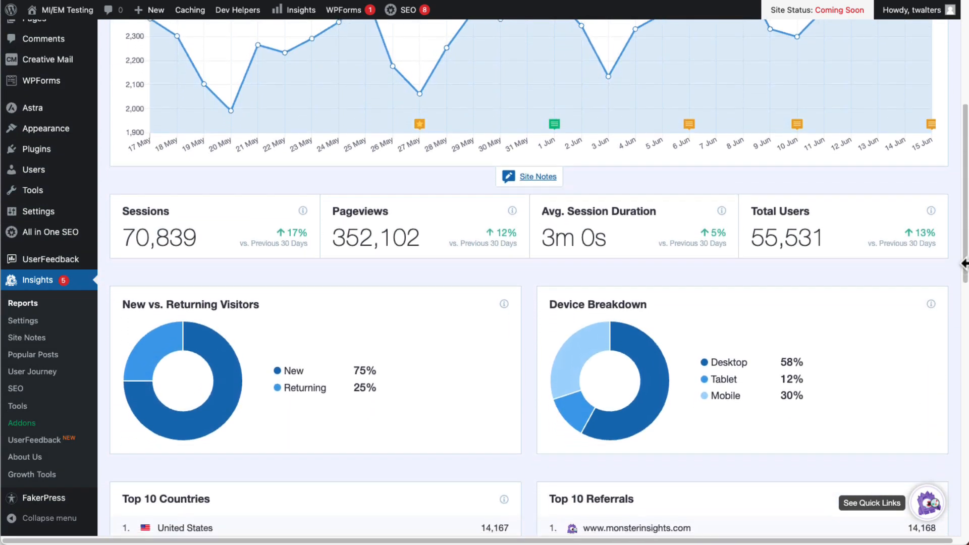
scroll(down, 3)
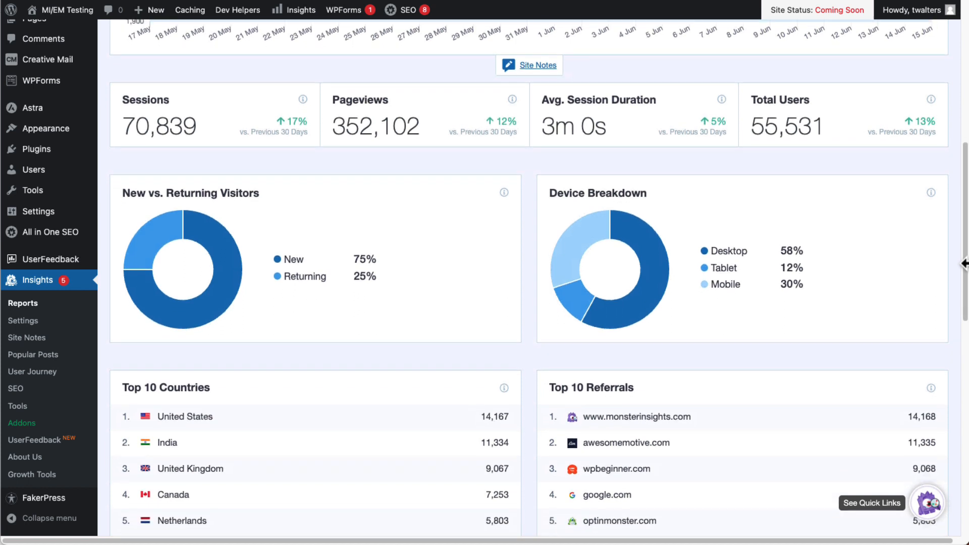
scroll(down, 3)
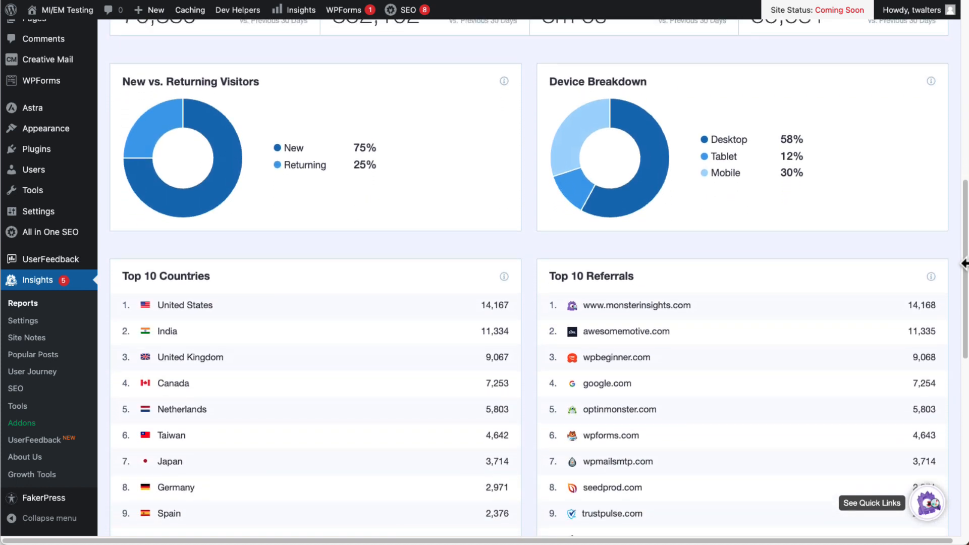
scroll(down, 3)
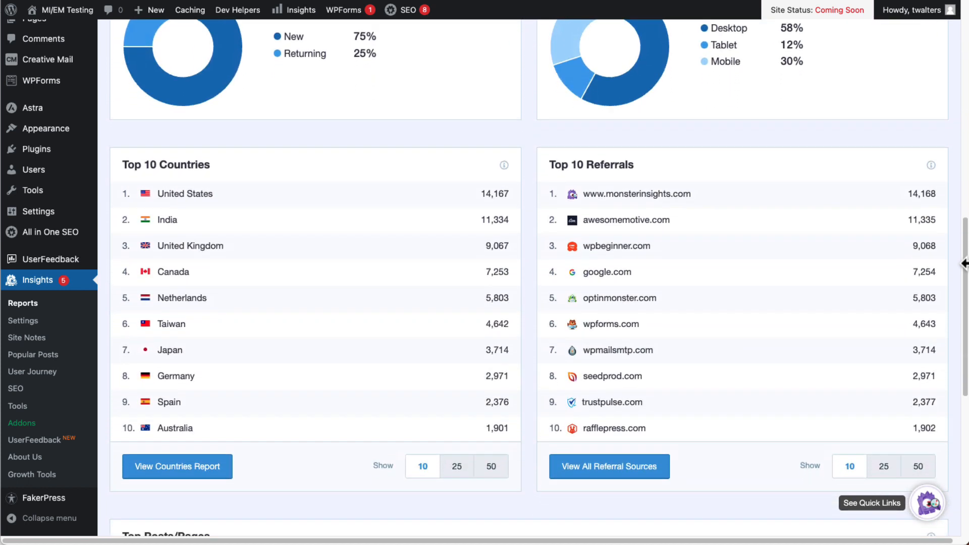
scroll(down, 3)
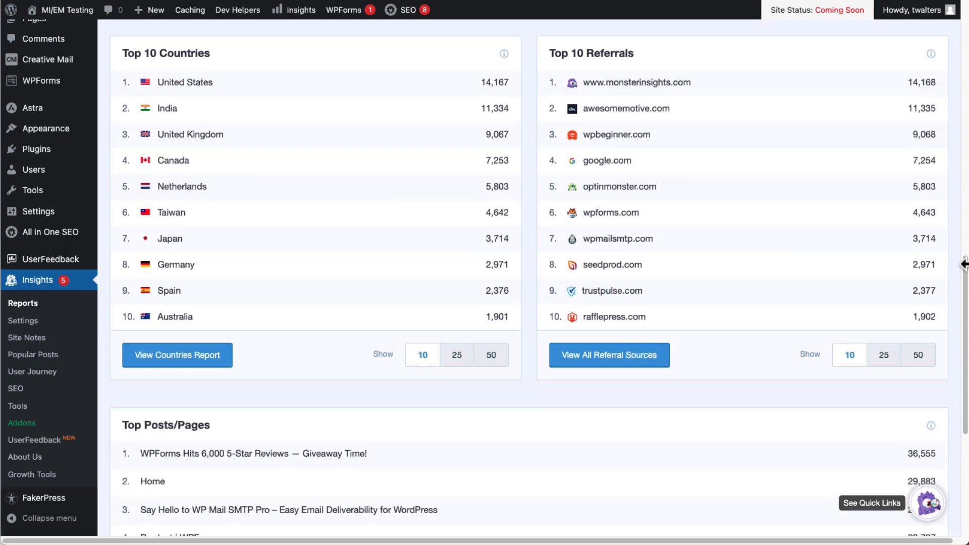
scroll(down, 3)
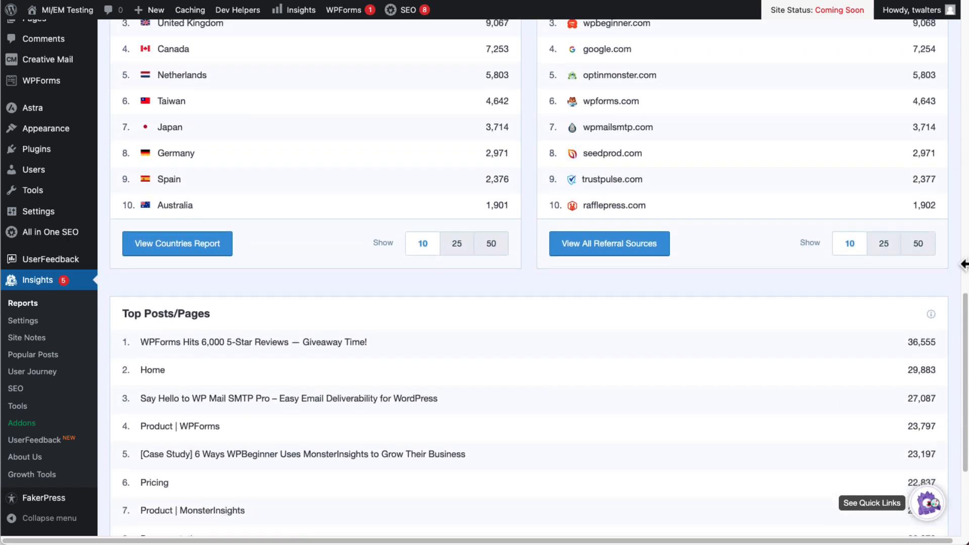
scroll(down, 3)
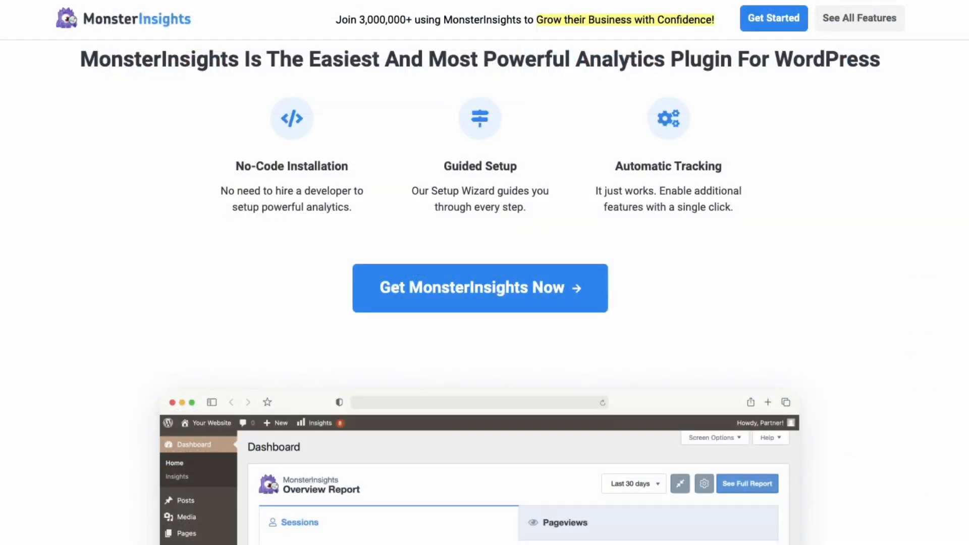
- Scroll the MonsterInsights homepage down to the Overview Report dashboard preview
scroll(down, 3)
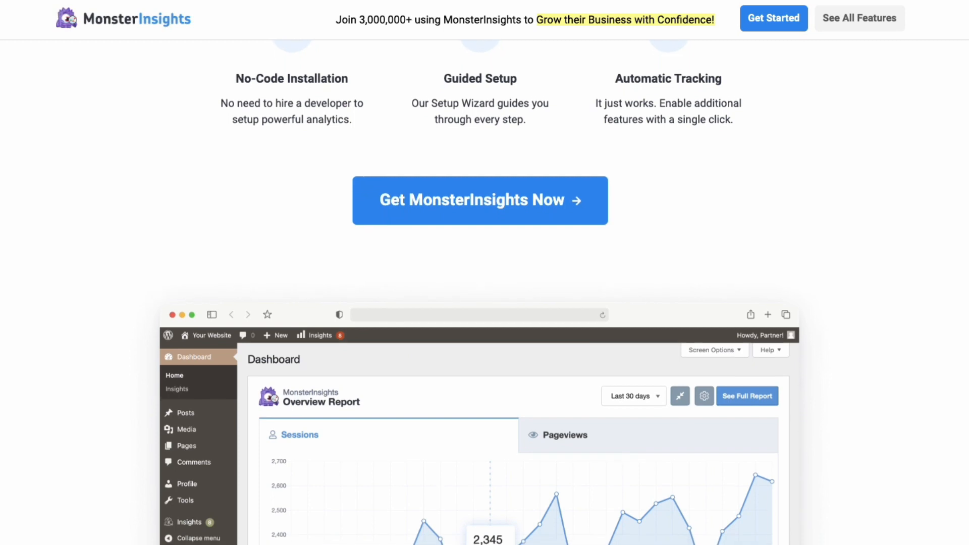
scroll(down, 3)
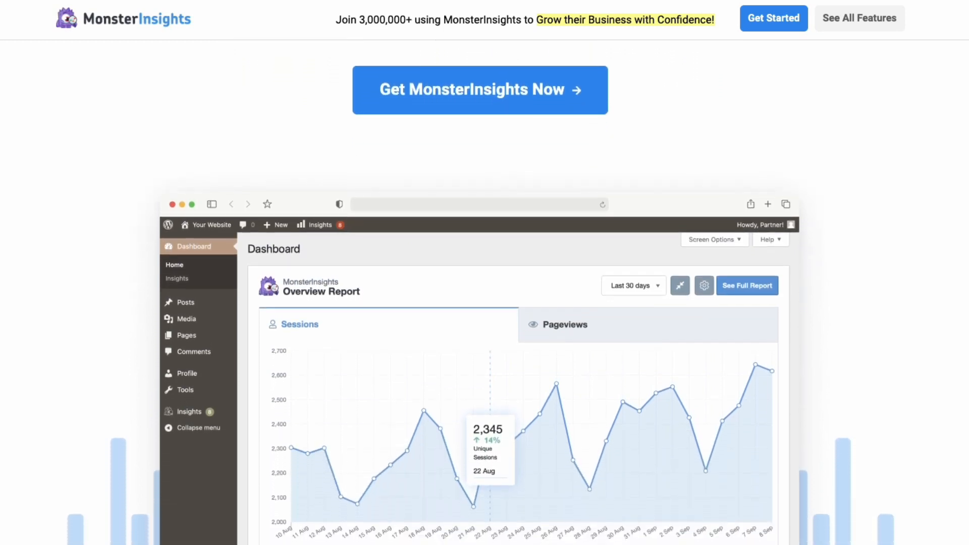
scroll(down, 3)
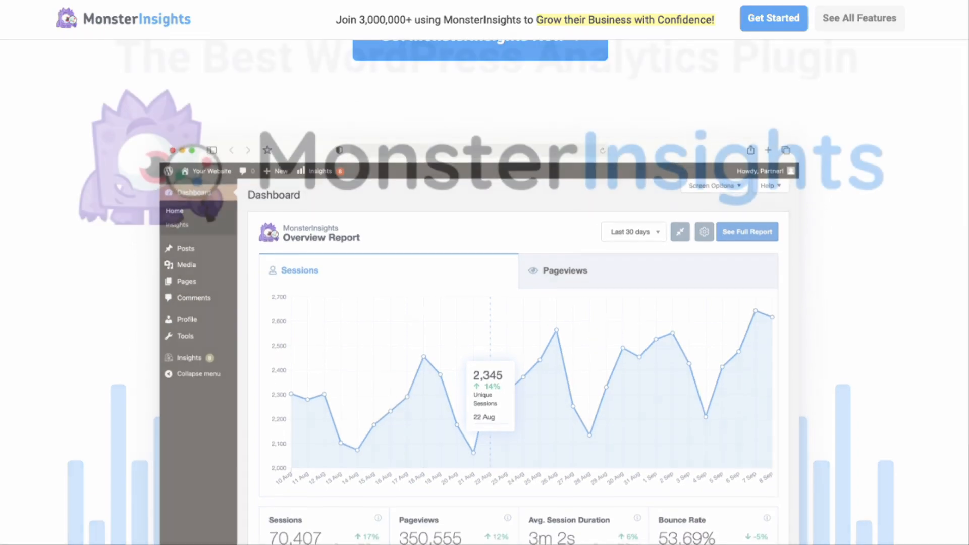